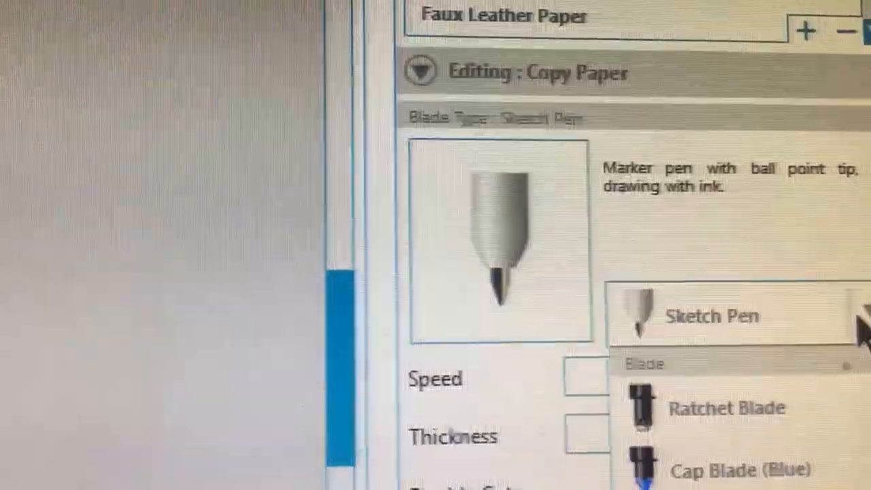
# Step: Switch the Copy Paper material's blade type to Sketch Pen, keeping speed 10 and thickness 15
pyautogui.click(713, 315)
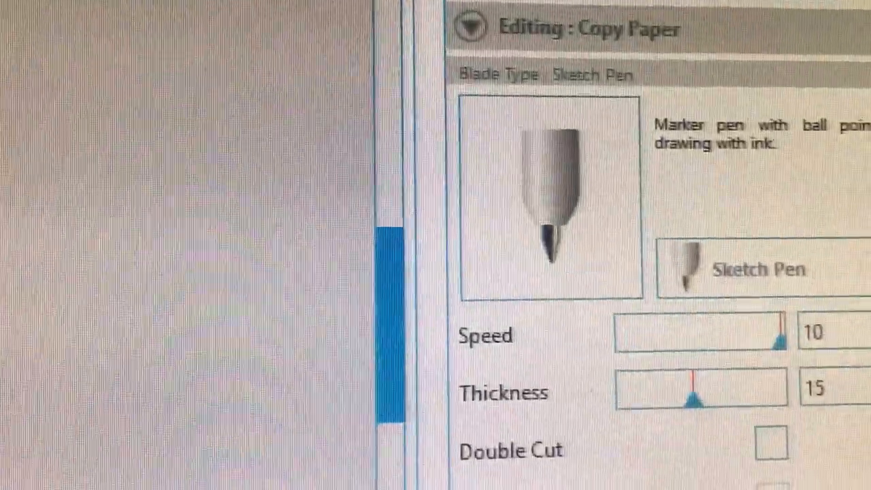